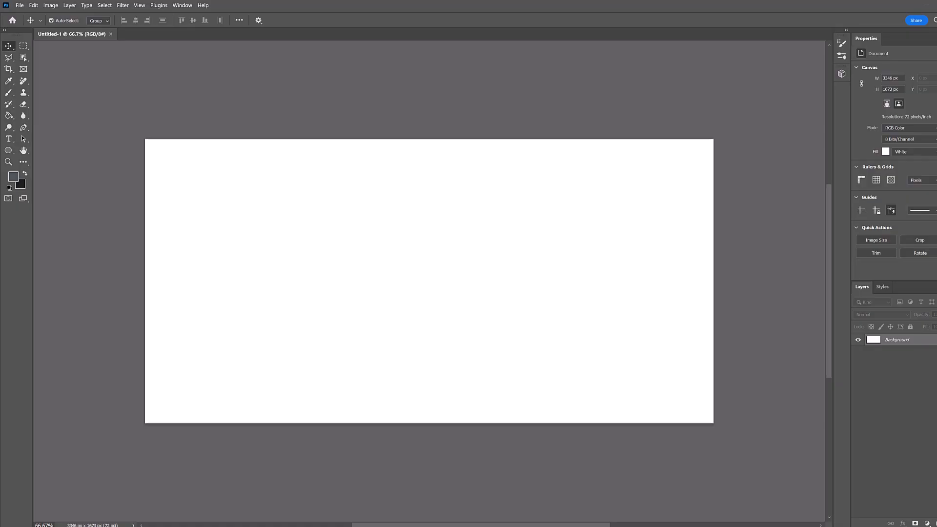
mouse_move(143, 84)
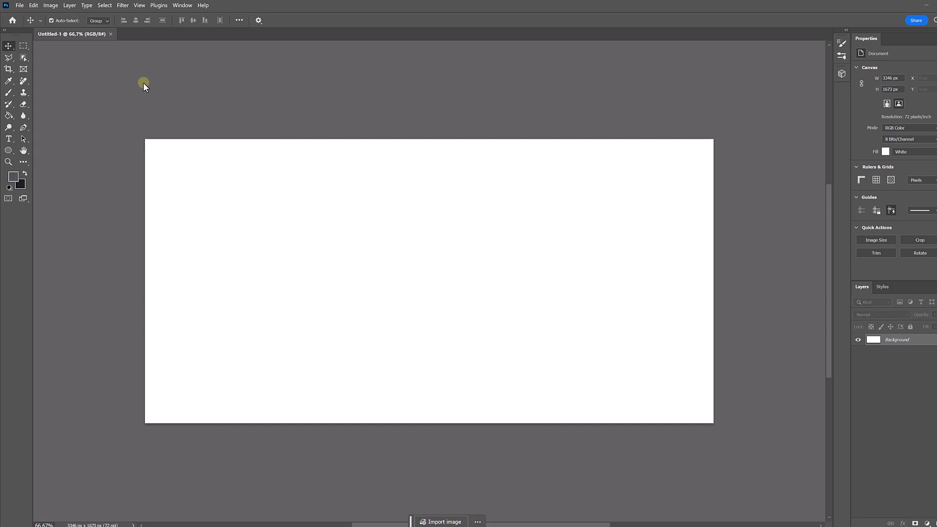
mouse_move(108, 129)
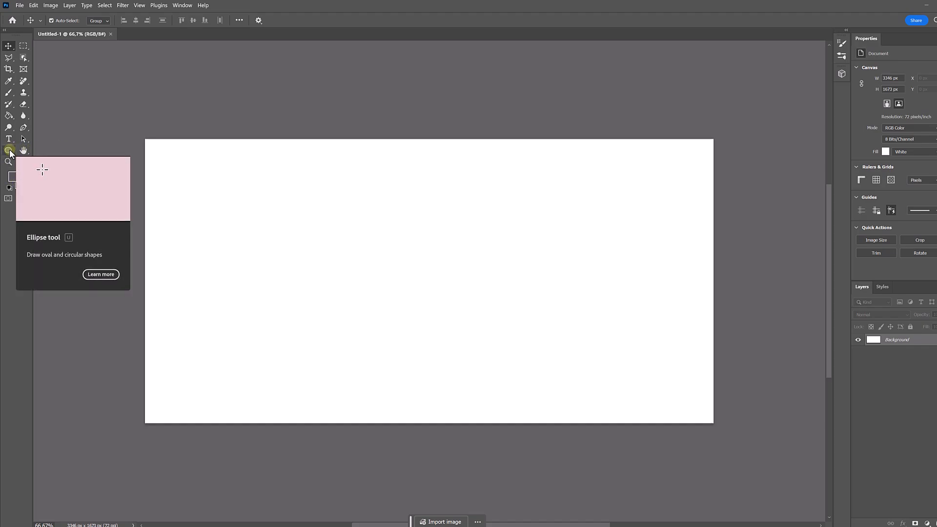
Select the Ellipse Tool from the shape tool group flyout.
right_click(8, 151)
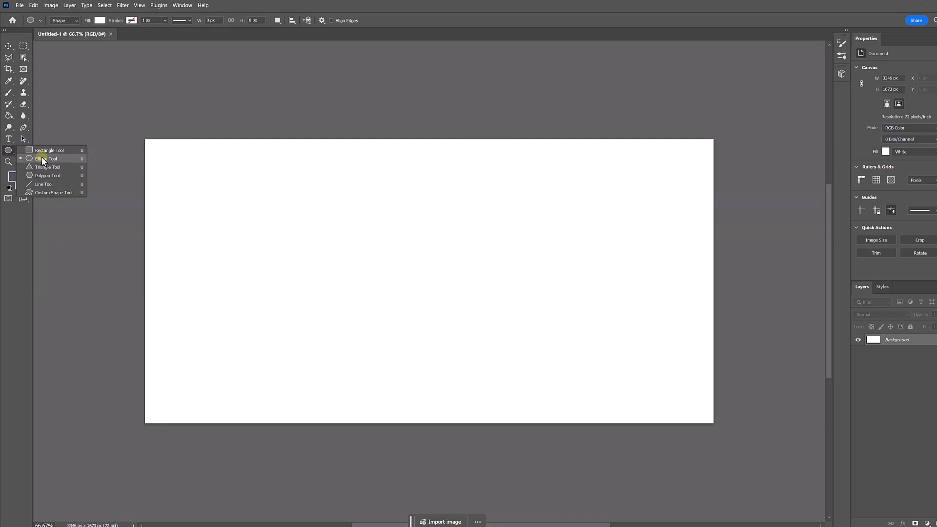
click(47, 158)
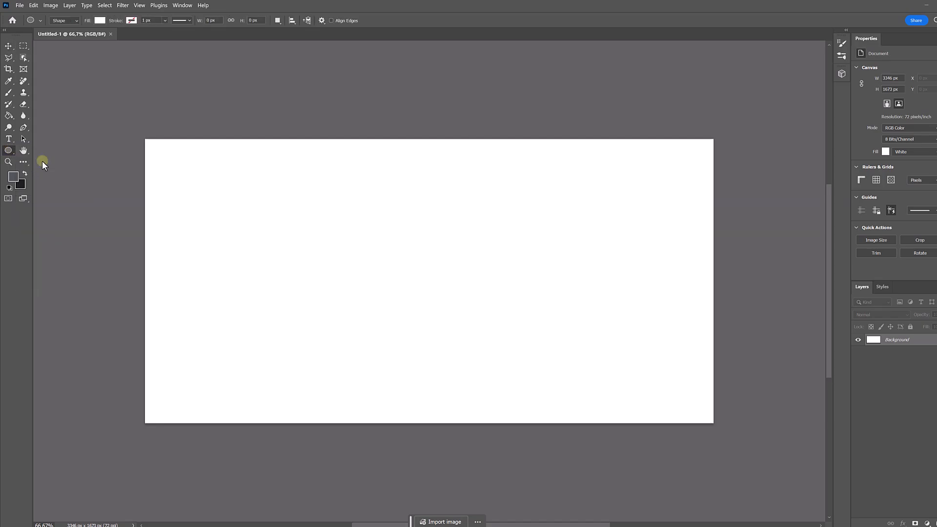
mouse_move(44, 169)
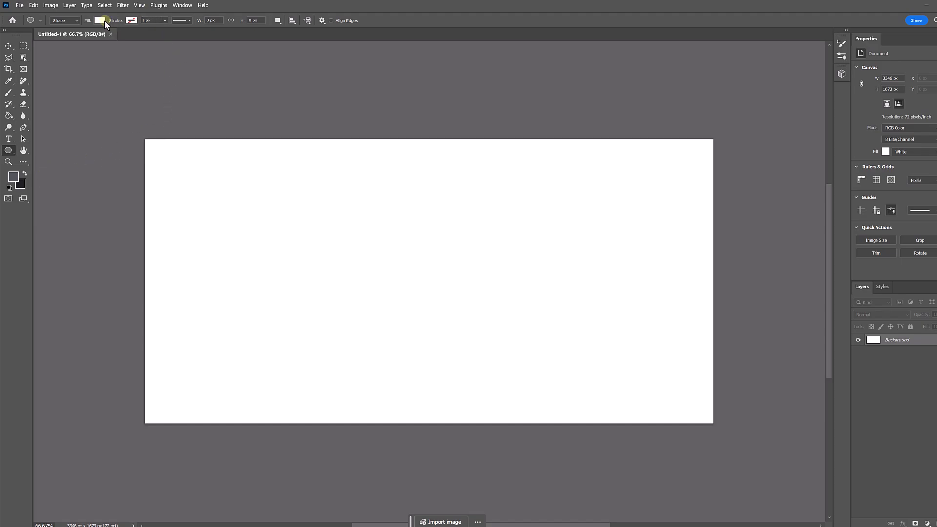
Set the fill for new shapes to No Color, keeping the dark red stroke.
click(100, 20)
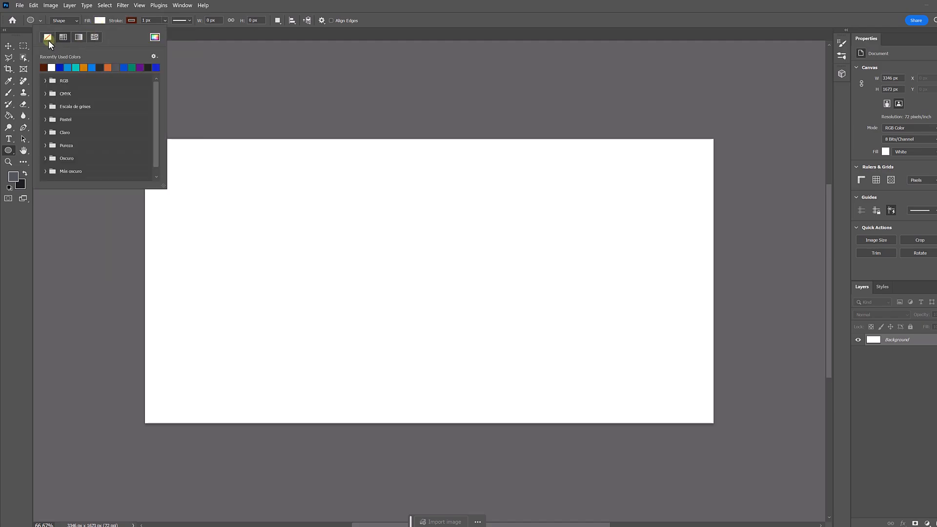
click(64, 20)
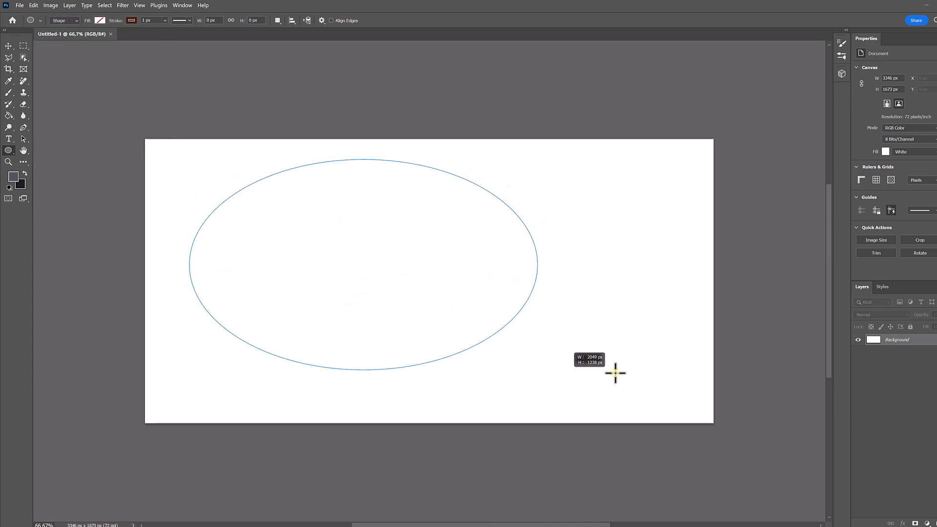
Constrain the ellipse to a perfect circle as the Ellipse 1 ring, then ready the Move tool.
key(shift)
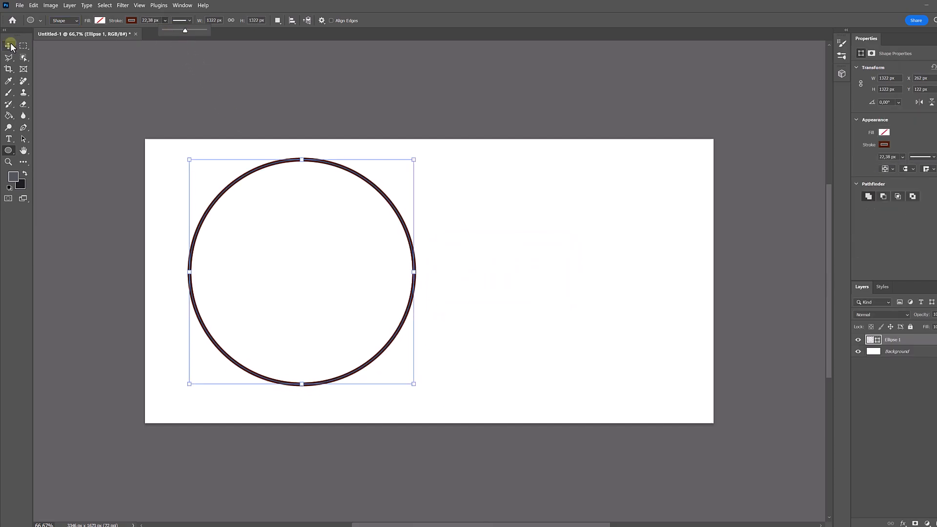
click(9, 46)
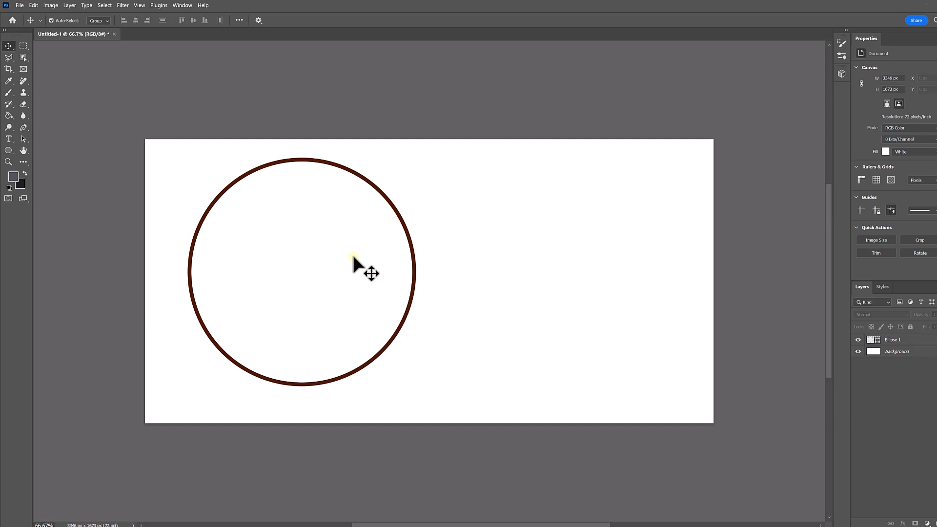
mouse_move(12, 266)
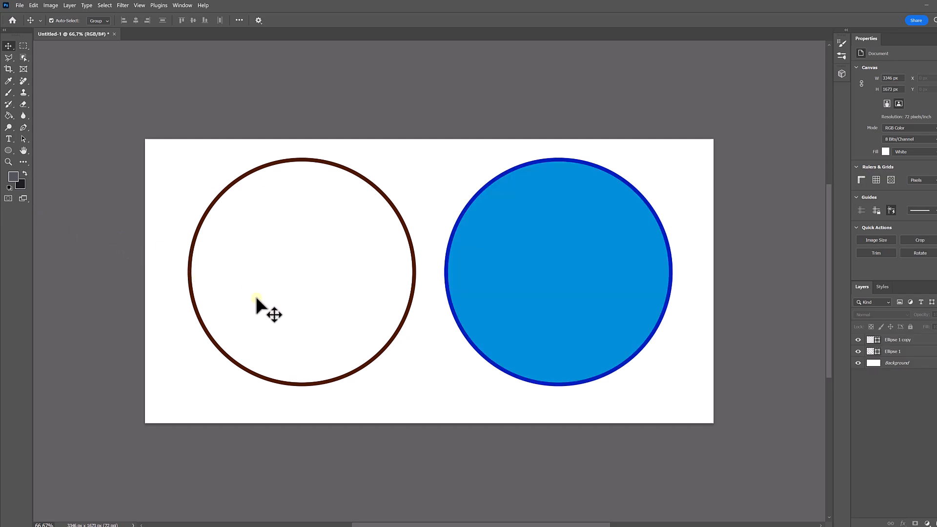
Select the blue Ellipse 1 copy circle and show its shape fill and stroke options.
click(532, 250)
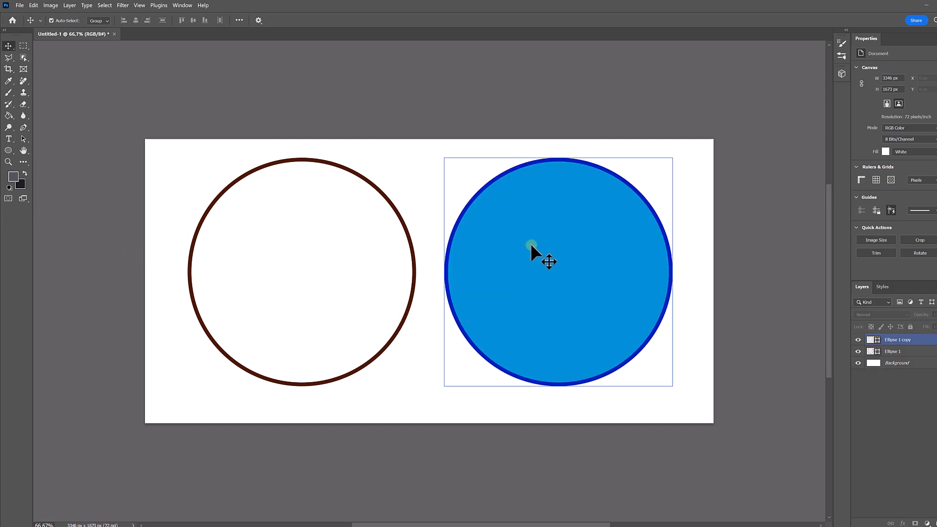
mouse_move(540, 262)
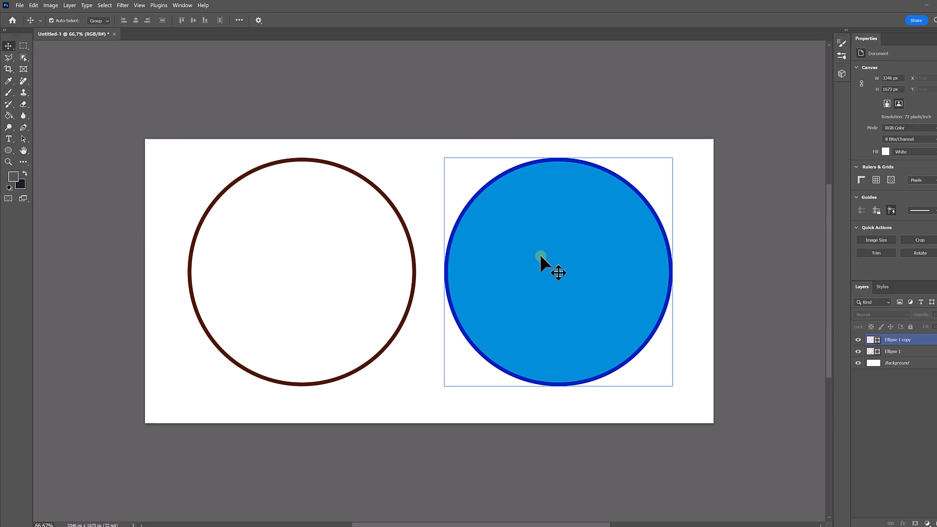
mouse_move(543, 269)
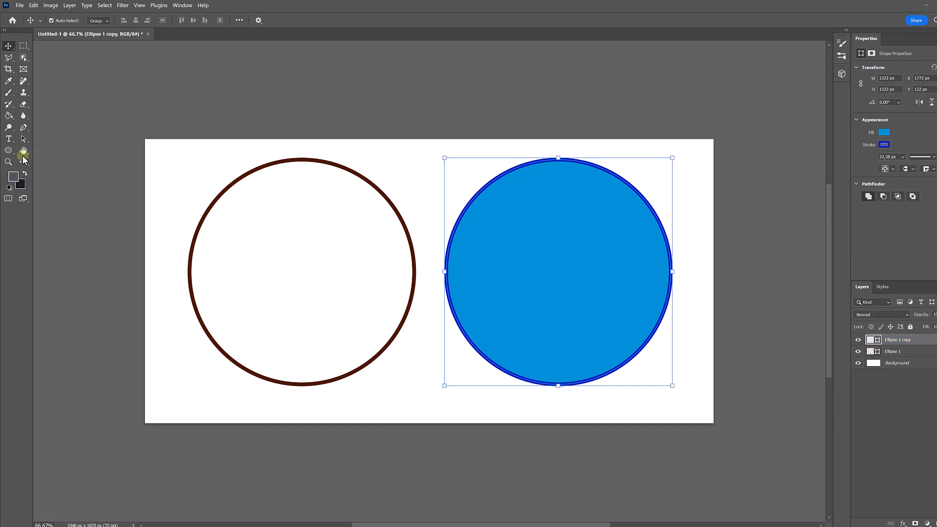
click(8, 150)
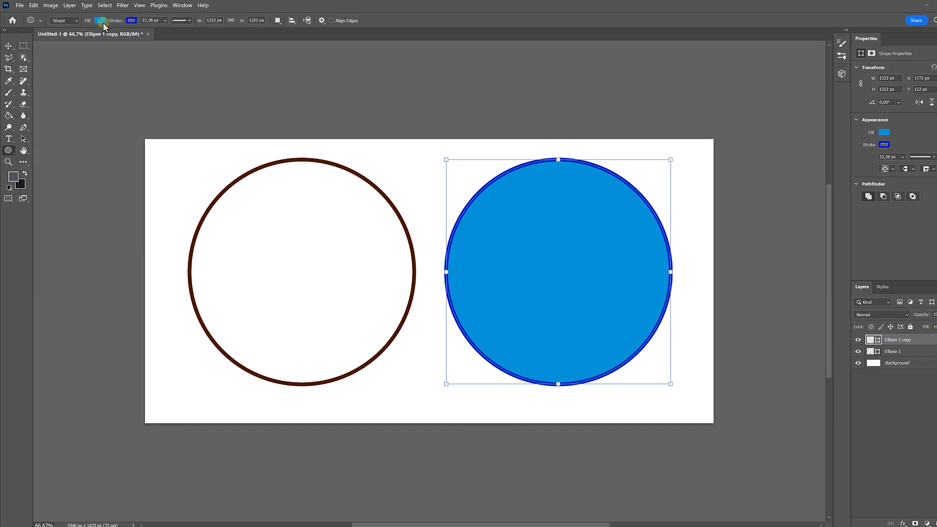
Set the blue circle's fill to No Color, leaving a hollow dark blue ring.
click(100, 20)
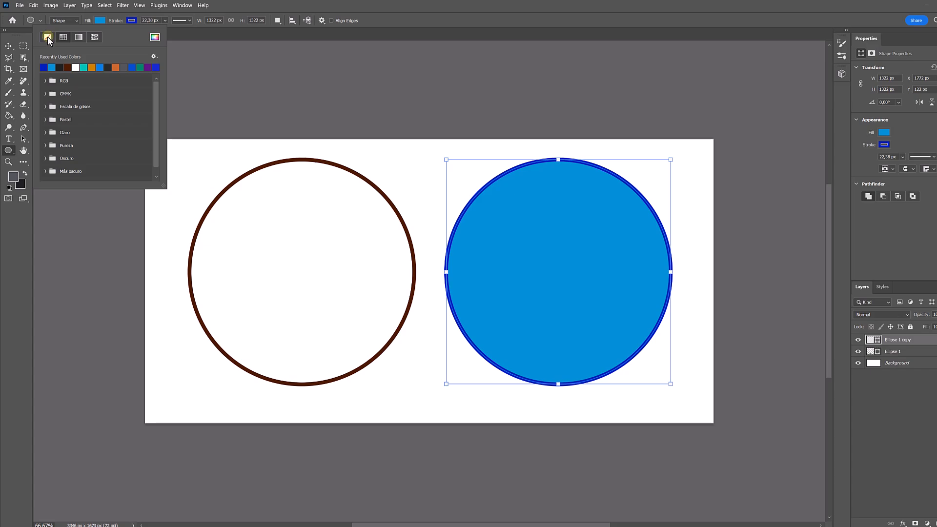
mouse_move(47, 37)
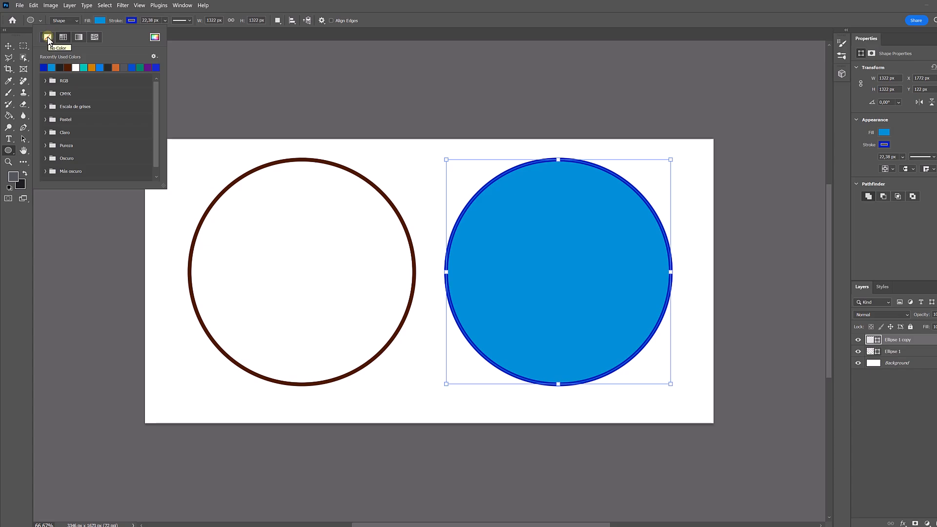
click(48, 37)
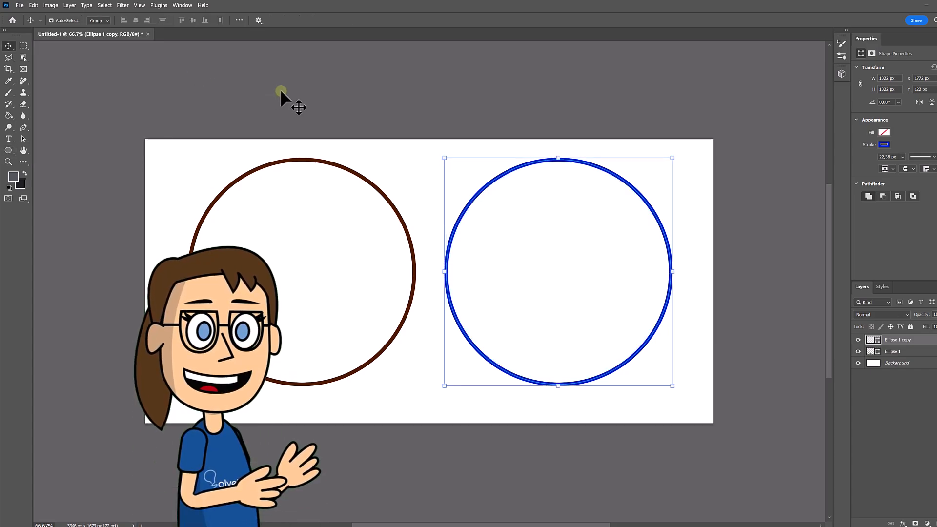